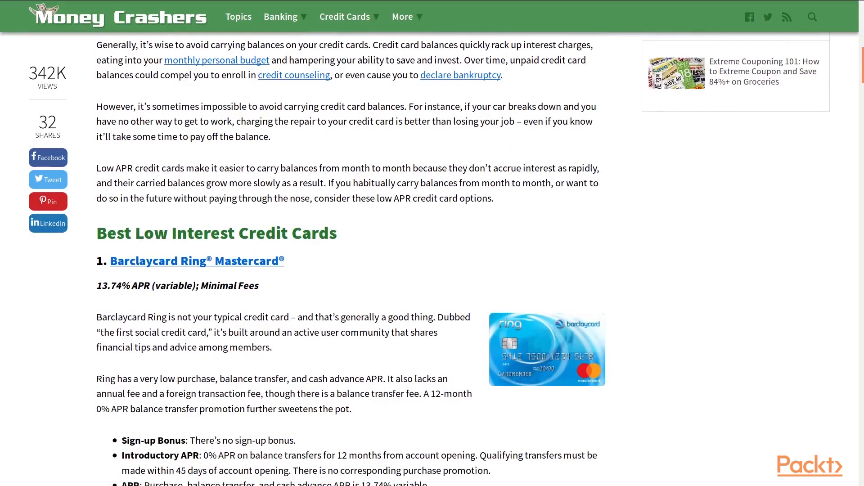
# Step: Select the Barclaycard Ring Mastercard's '13.74% APR (variable)' rate line
pyautogui.doubleClick(132, 285)
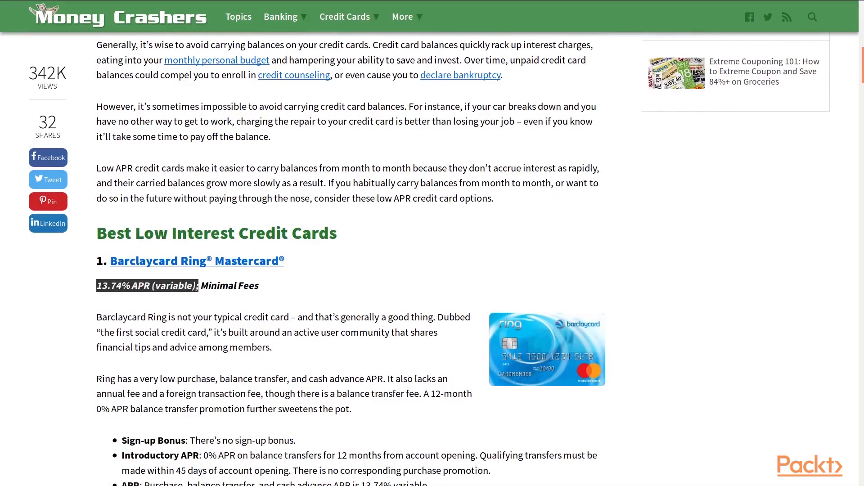
# Step: Scroll through the lender listings past LendingTree (4.69%–35.99%) and LendingClub (5.99%–35.89%) toward Payoff
pyautogui.scroll(-3)
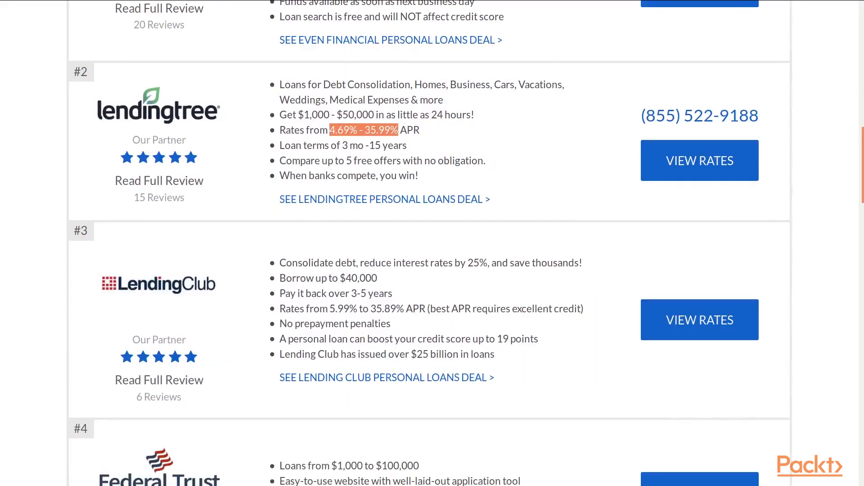
pyautogui.scroll(-3)
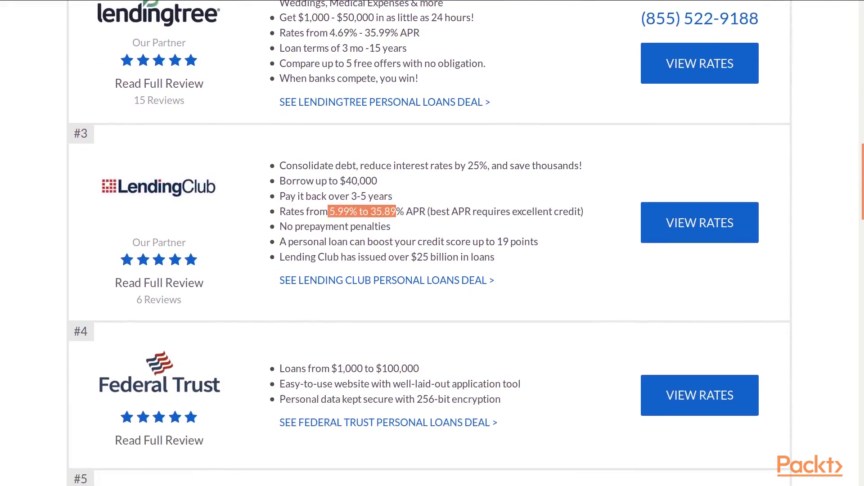
pyautogui.scroll(-3)
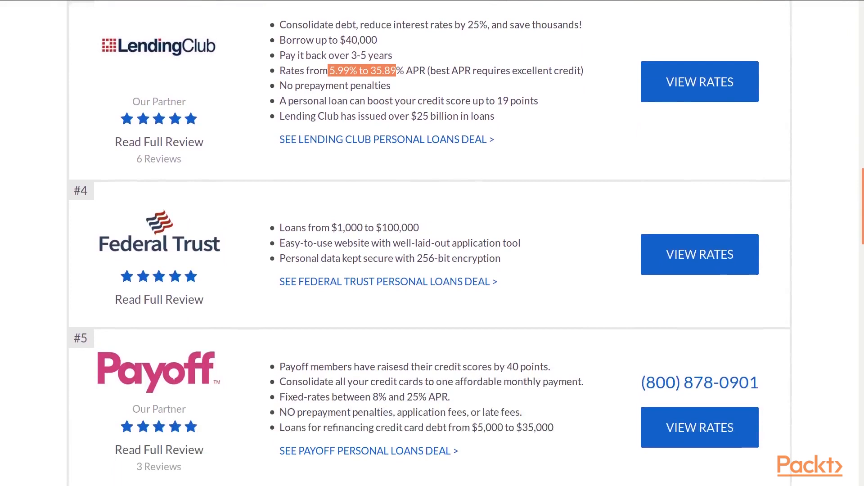
pyautogui.scroll(-3)
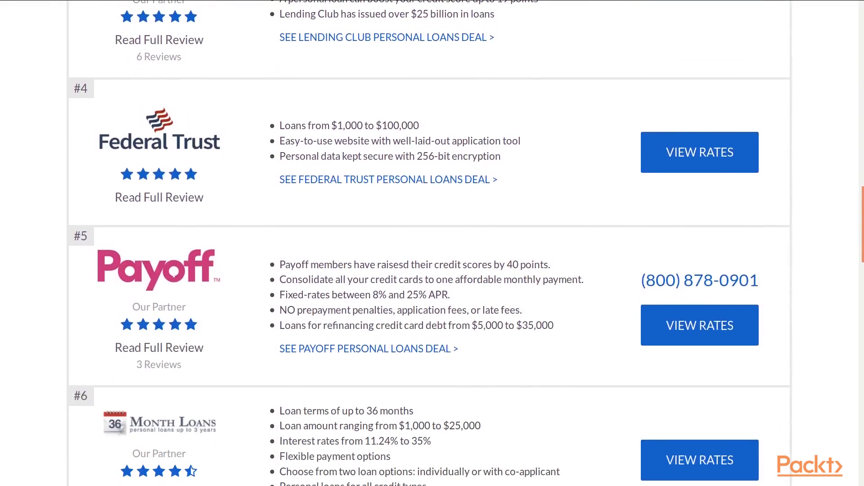